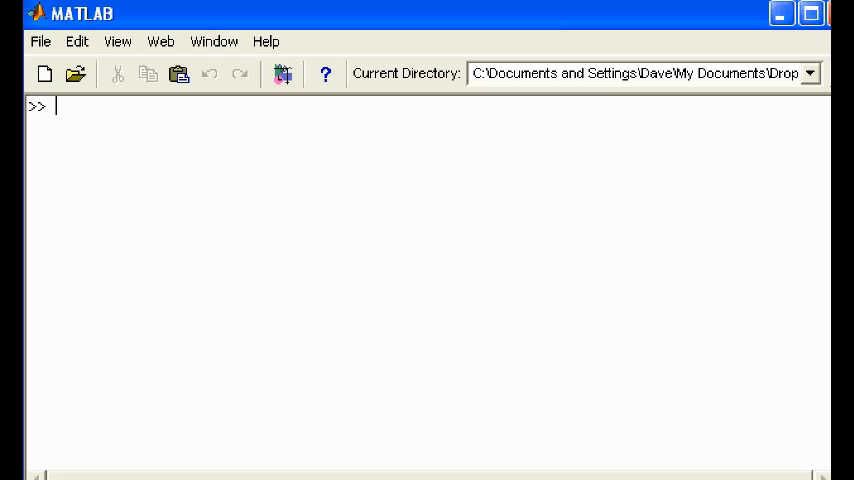
Run church = wavrecord('church.wav'); to load the church impulse response into church
text(church_)
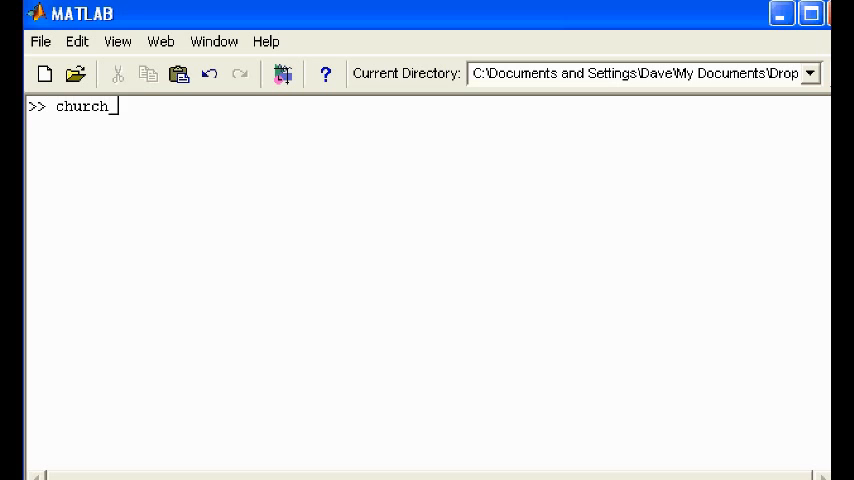
text(=)
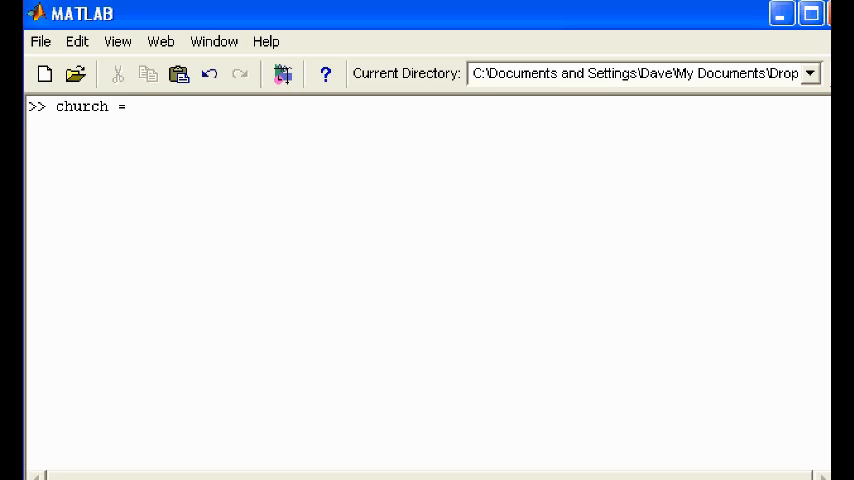
text(wavrec)
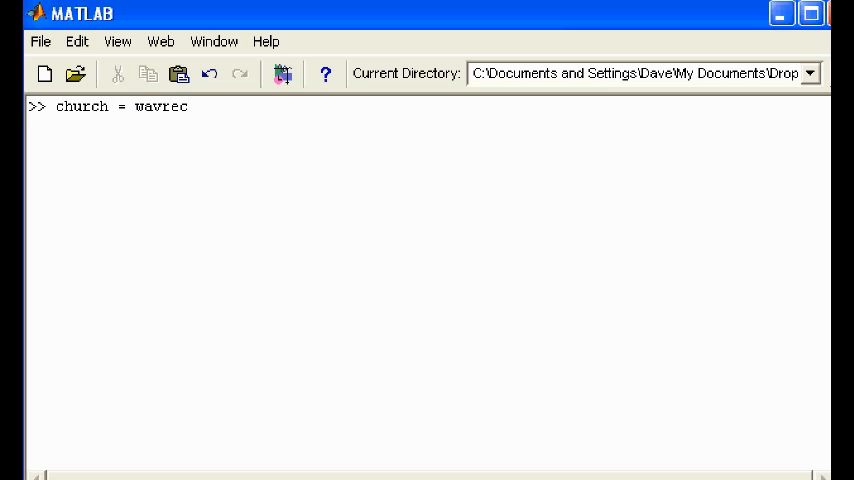
text(or)
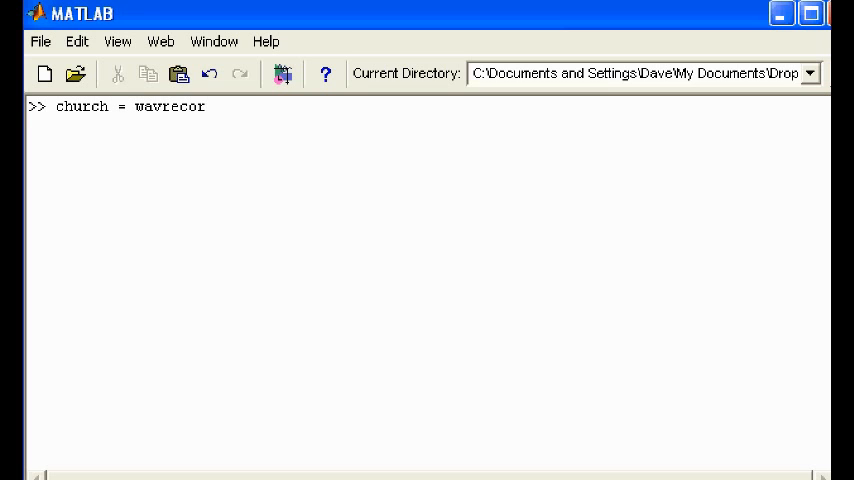
text(d()
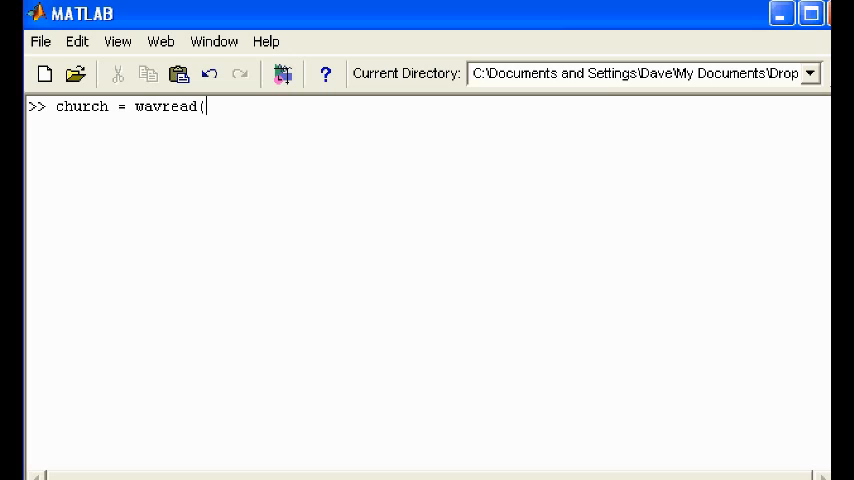
text('ch)
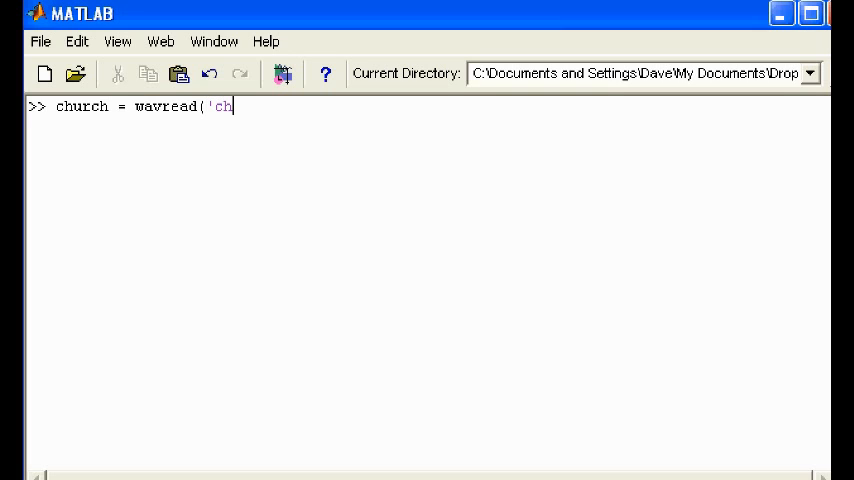
text(urch.)
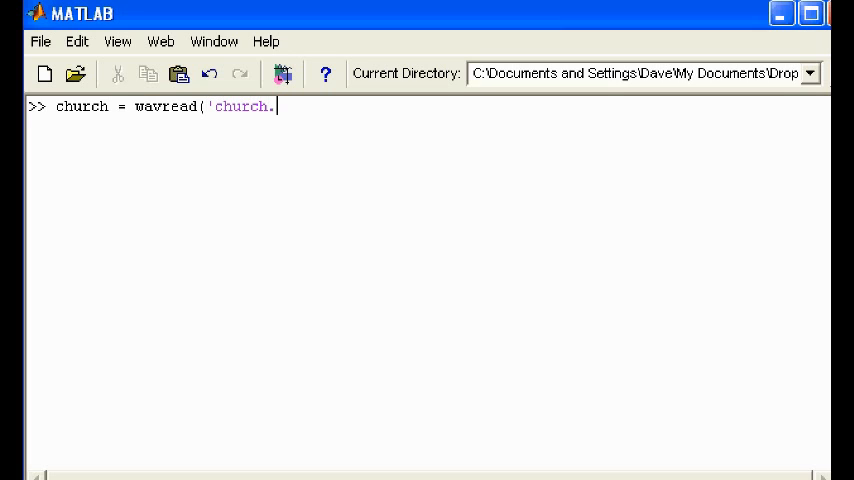
text(wav'))
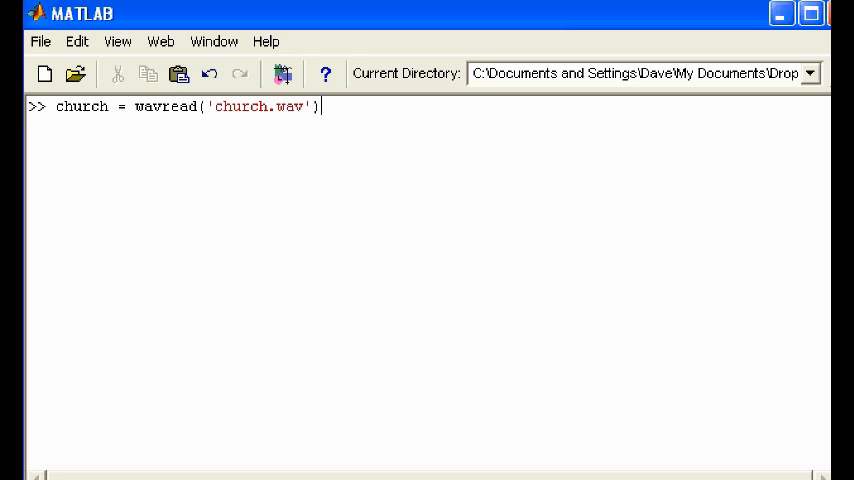
text(;)
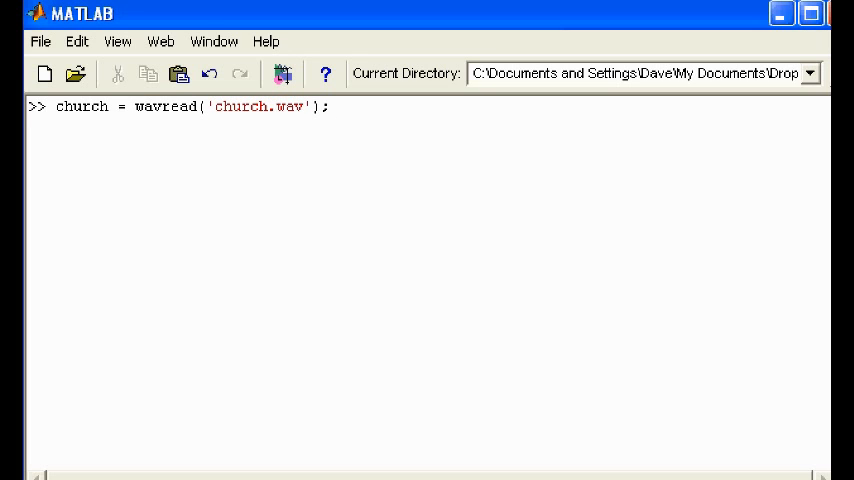
key(Return)
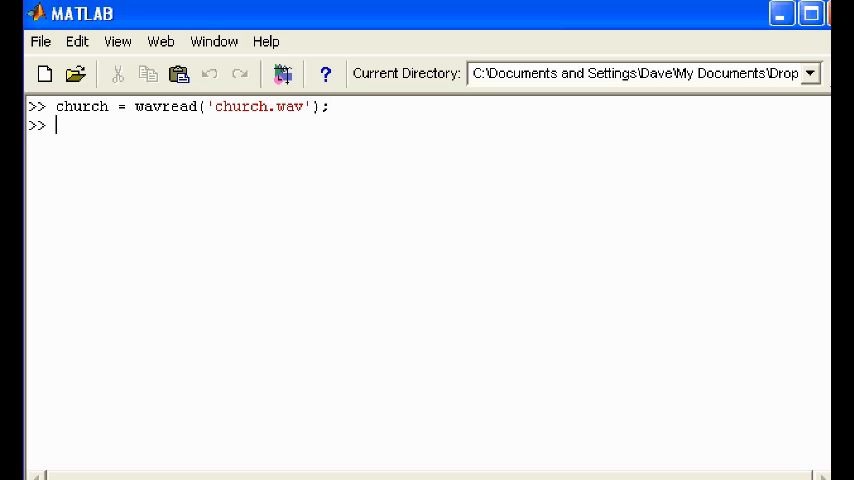
Plot the church impulse response waveform with plot(church);
text(plot)
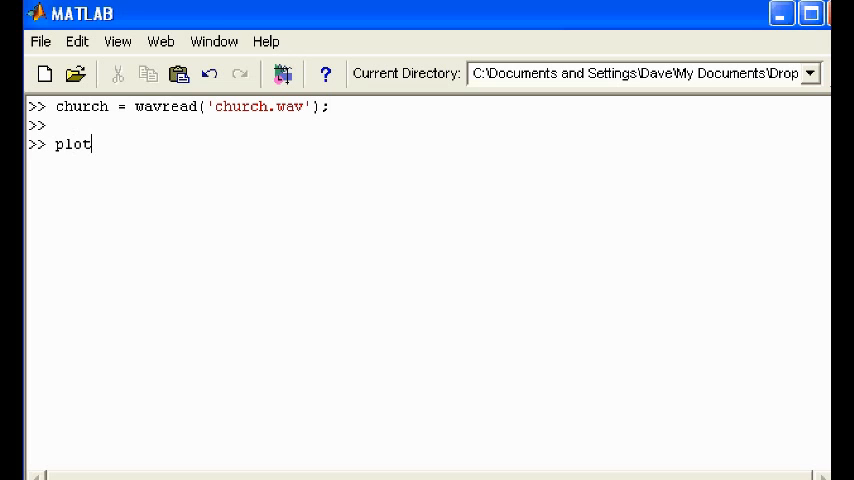
text((ch)
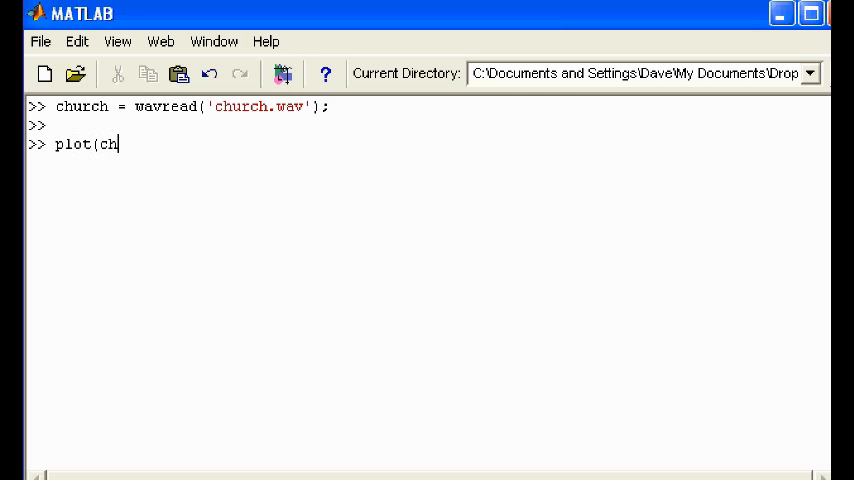
text(urch);)
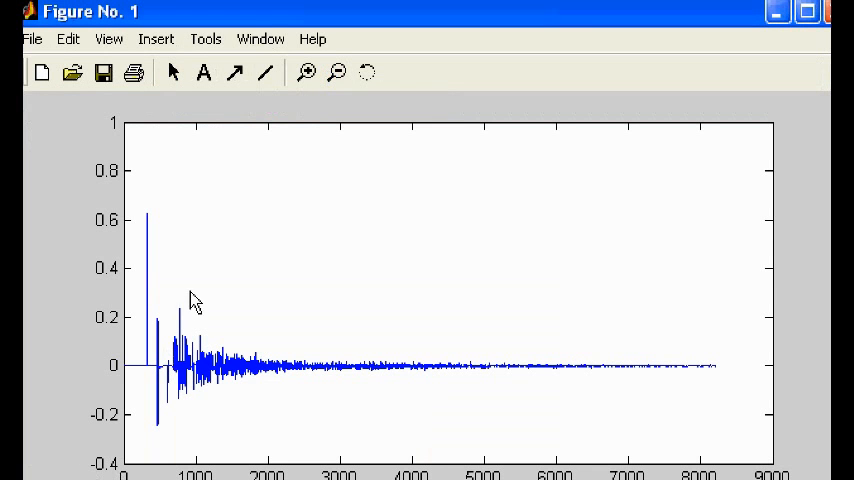
mouse_move(152, 256)
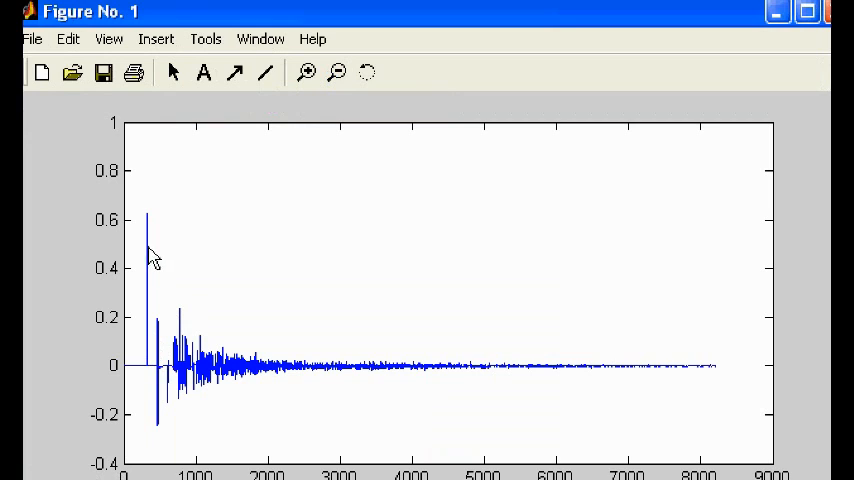
mouse_move(152, 320)
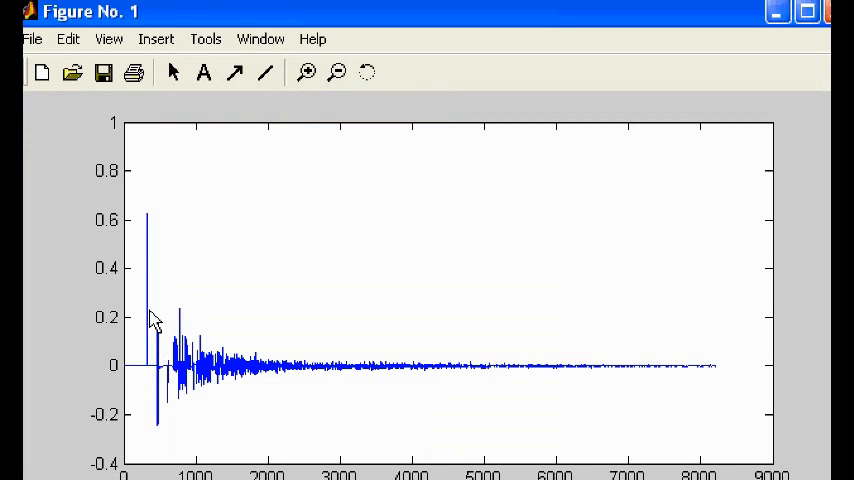
mouse_move(158, 382)
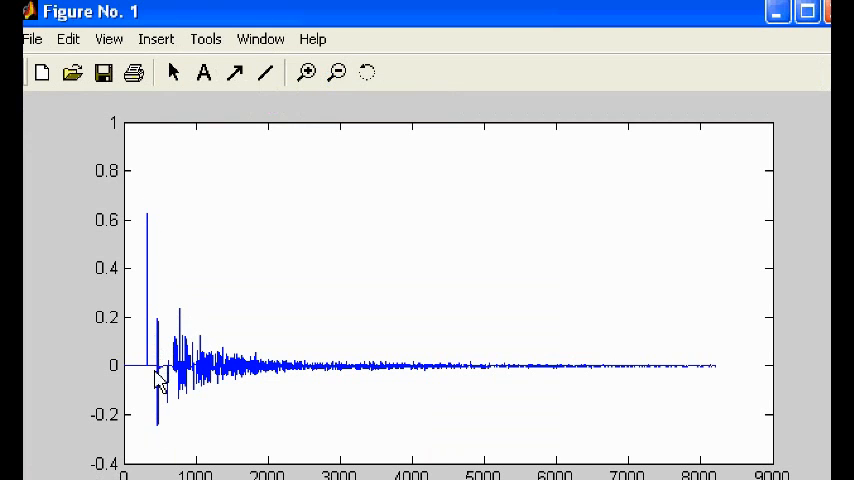
mouse_move(212, 318)
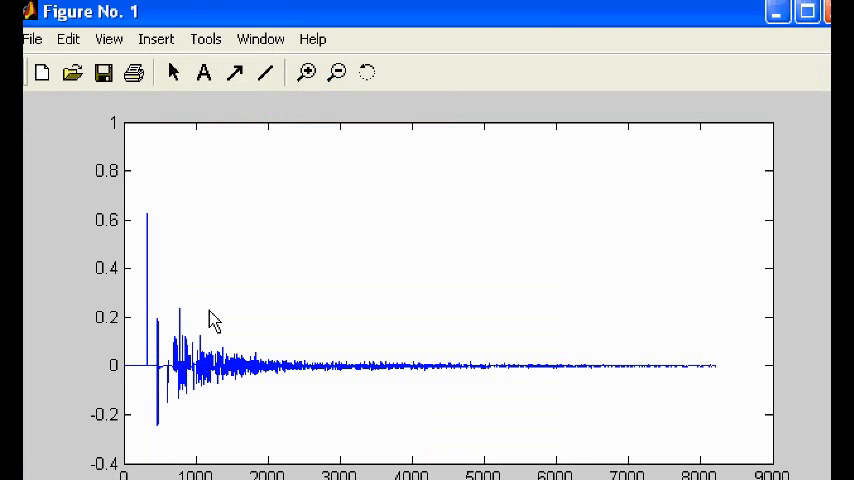
mouse_move(484, 332)
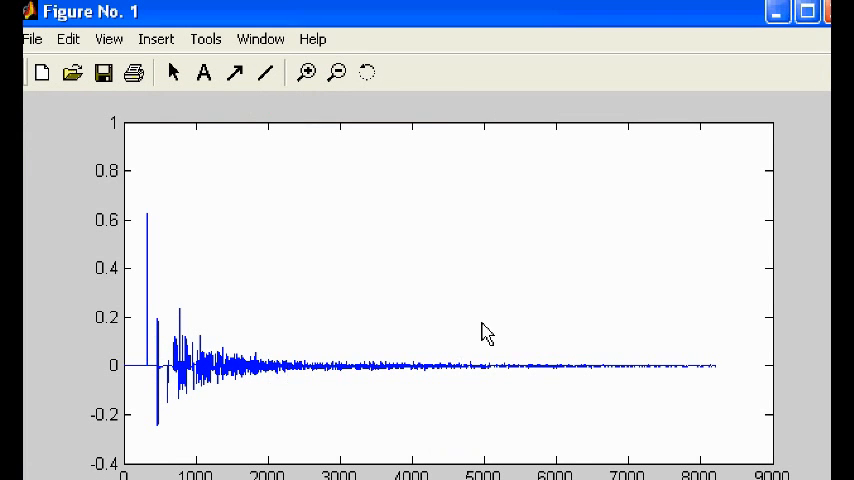
mouse_move(572, 406)
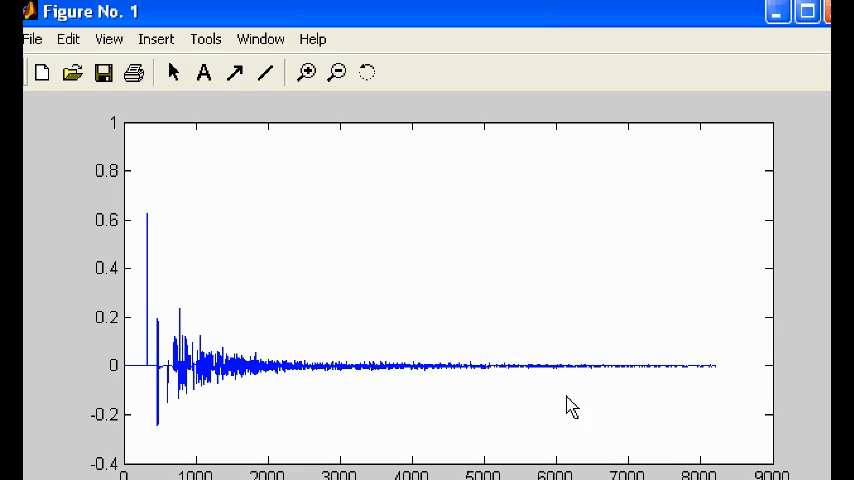
mouse_move(264, 356)
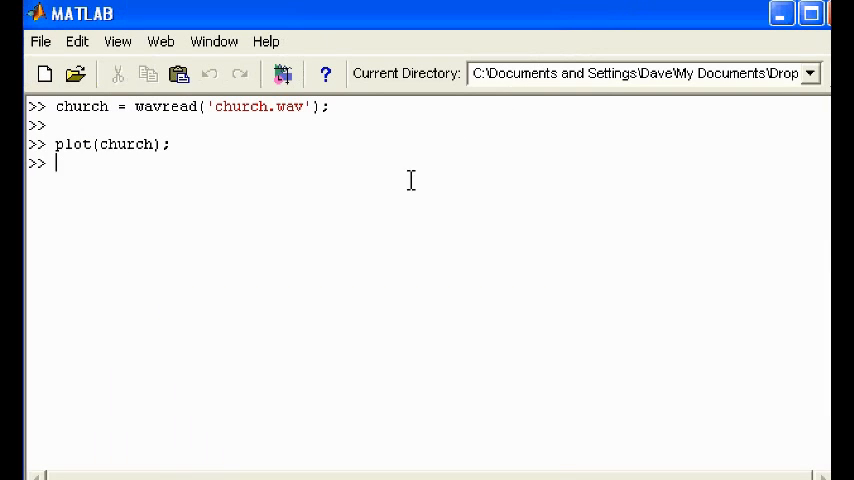
mouse_move(342, 212)
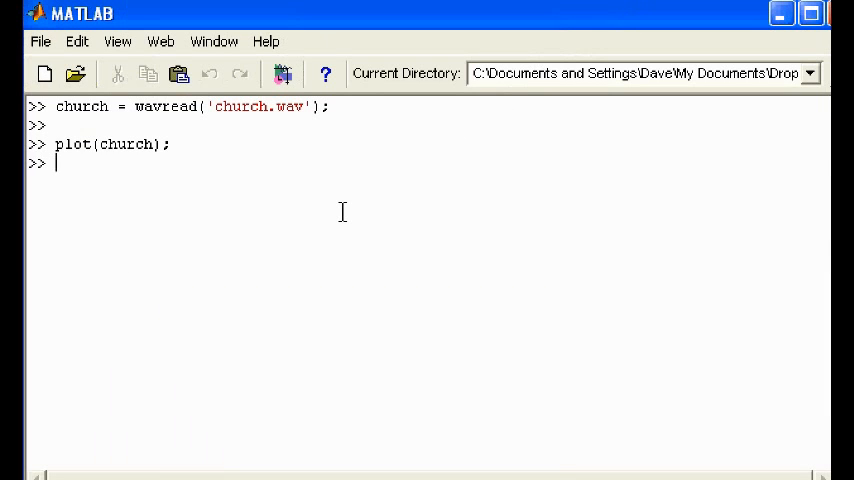
Play the church impulse response aloud with sound(church, 16000);
text(sou)
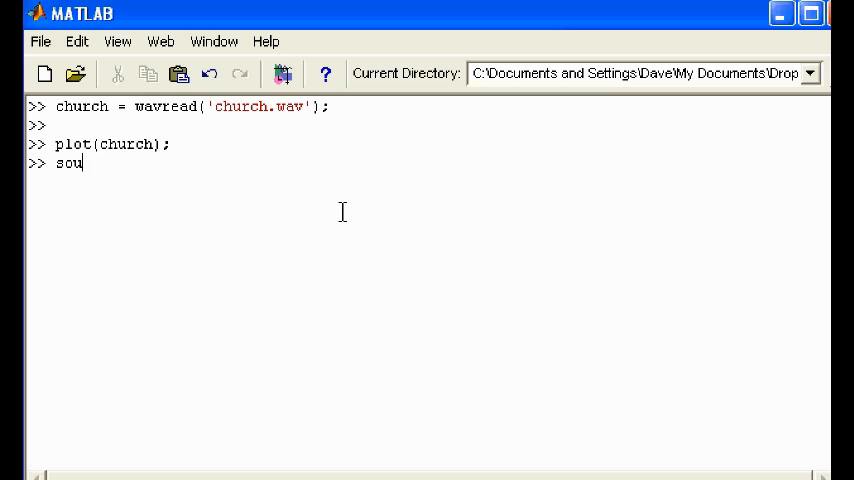
text(nd)
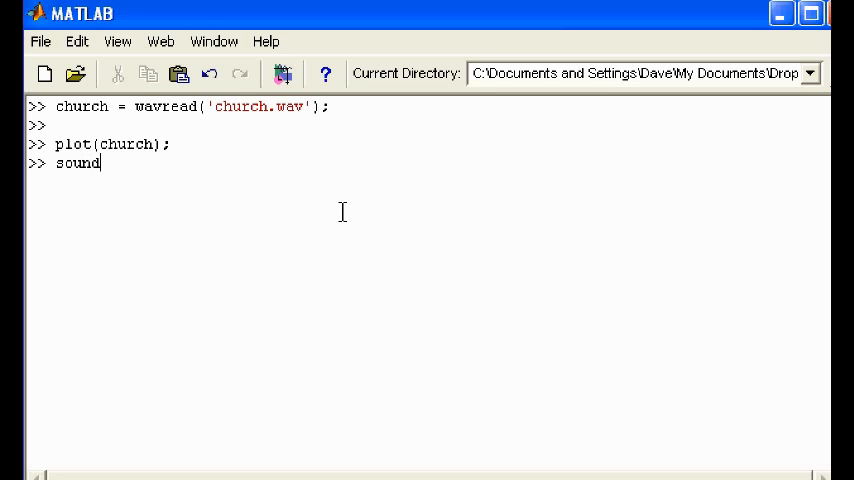
text(()
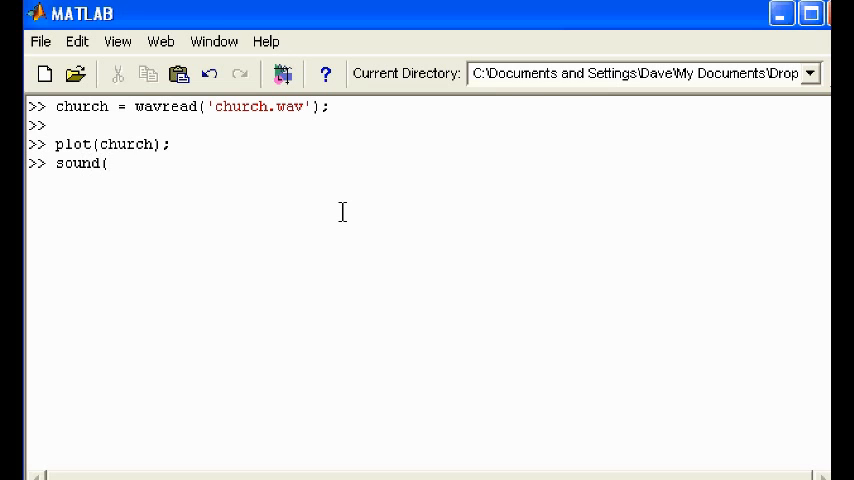
text(c)
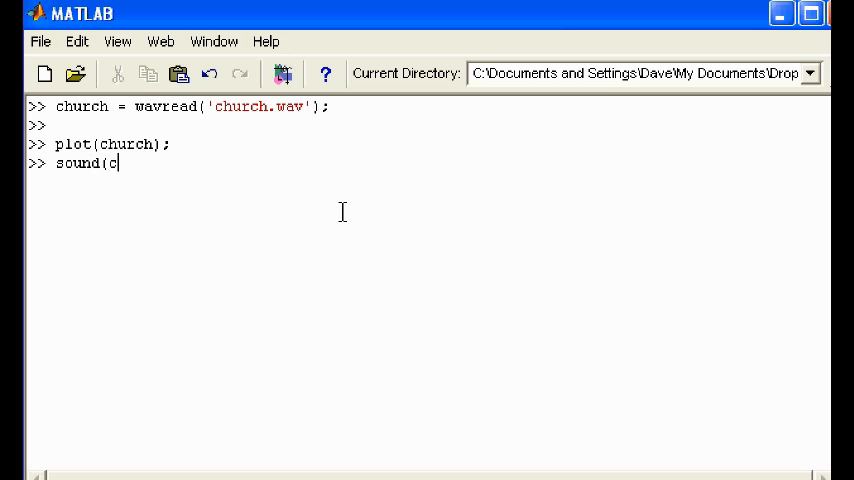
text(hurch)
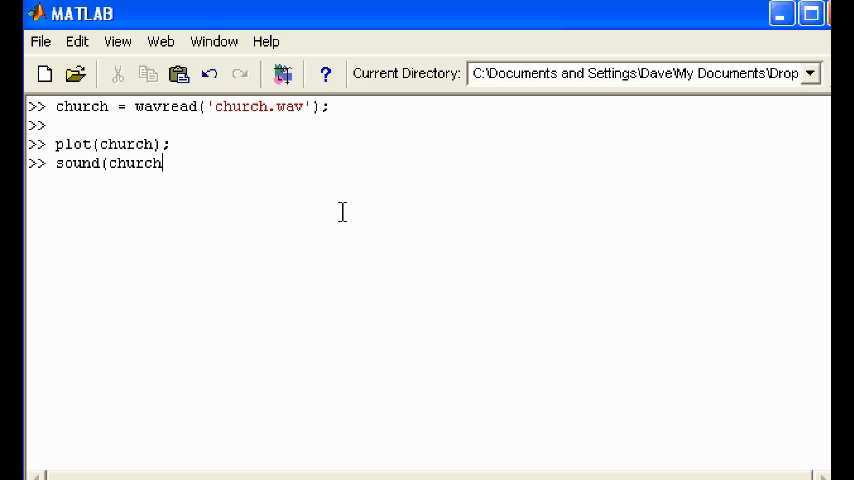
text(, 16)
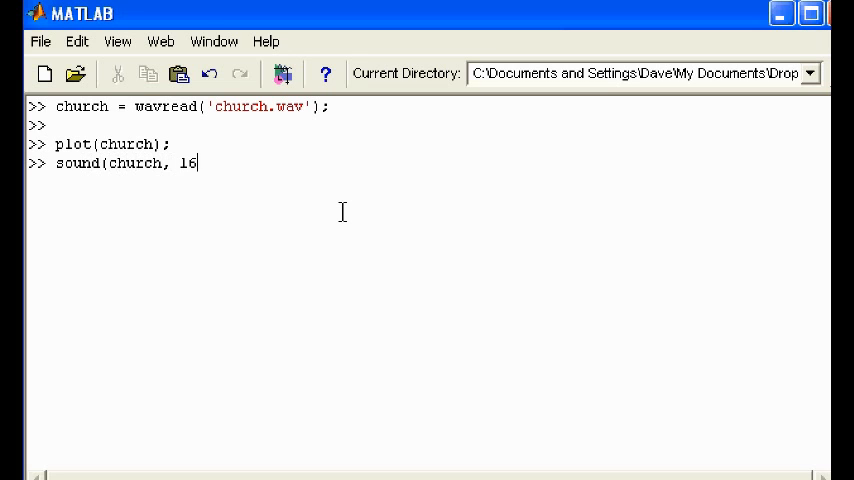
text(000);)
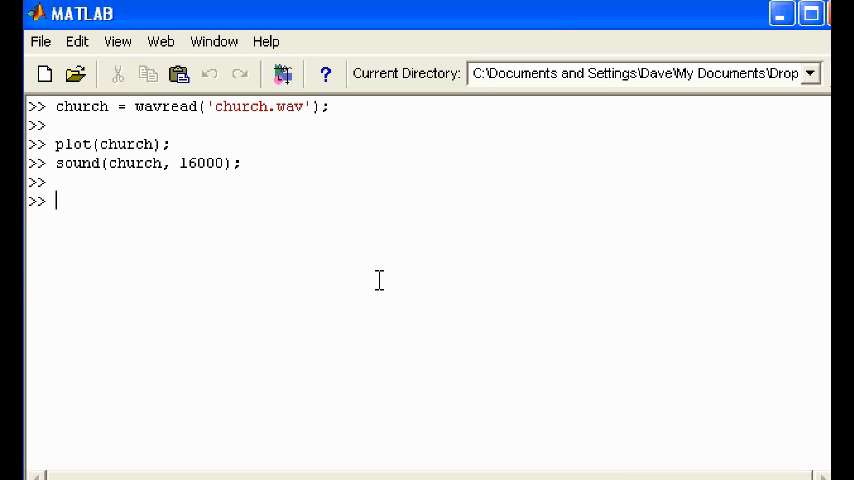
Enter ip = wavread(16000*3, 16000); at the prompt without running it yet
text(ip =)
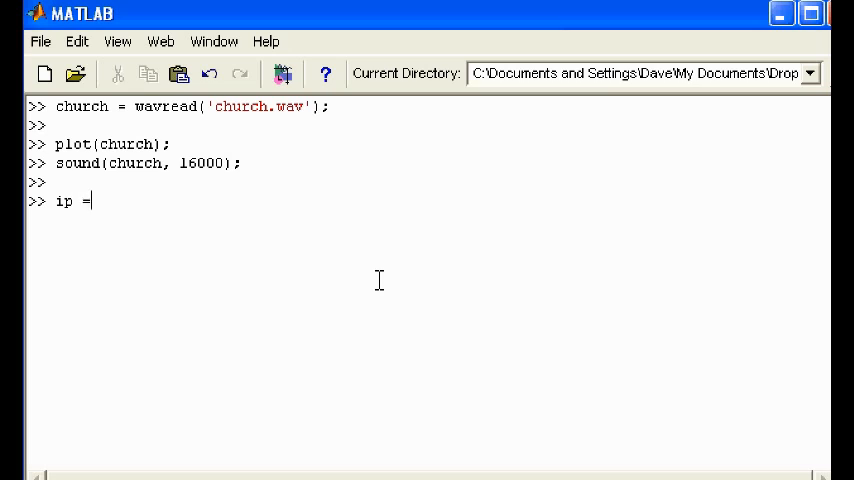
text(wavre)
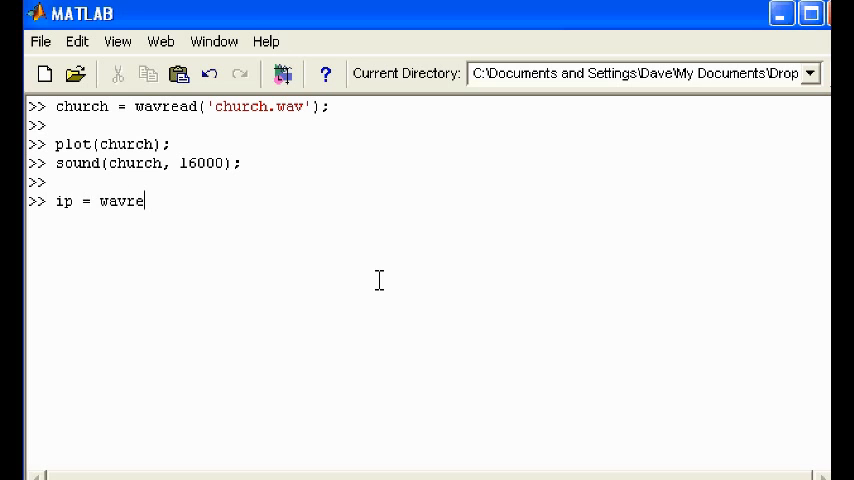
text(ad)
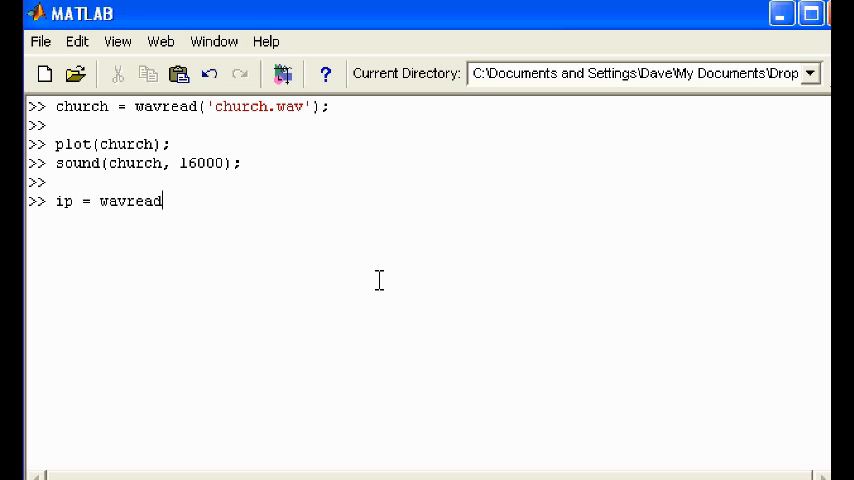
text((')
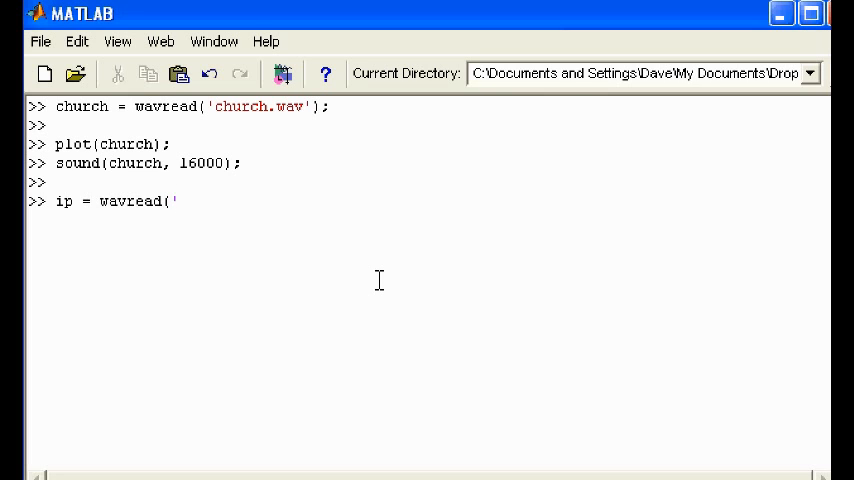
text(l)
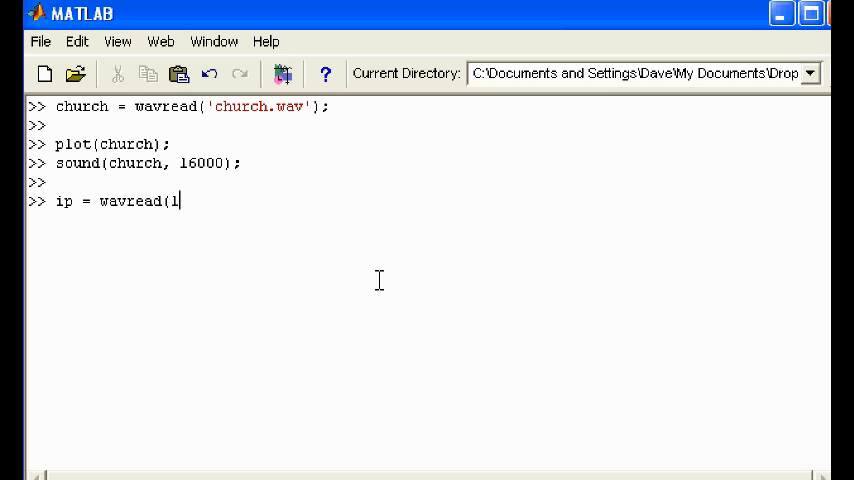
text(6000)
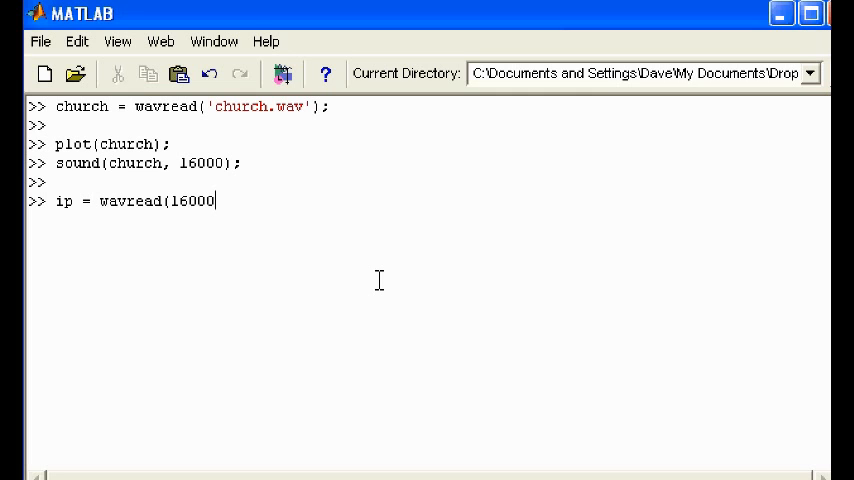
text(*)
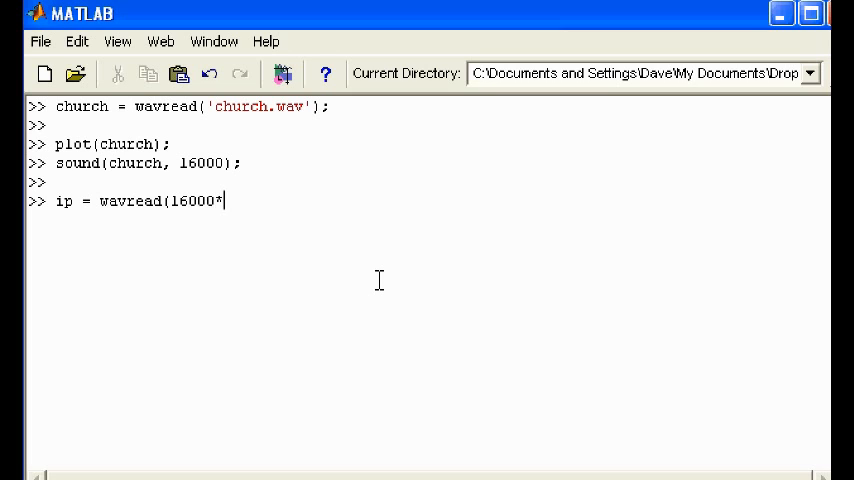
text(3,)
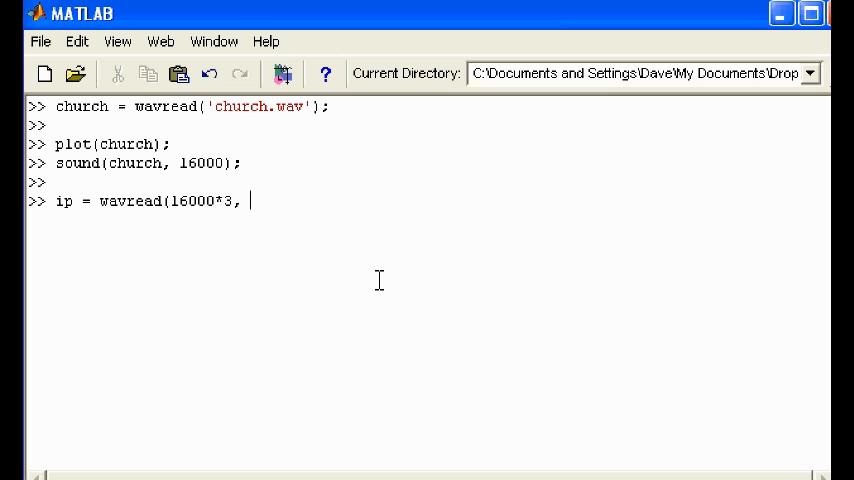
text(16000)
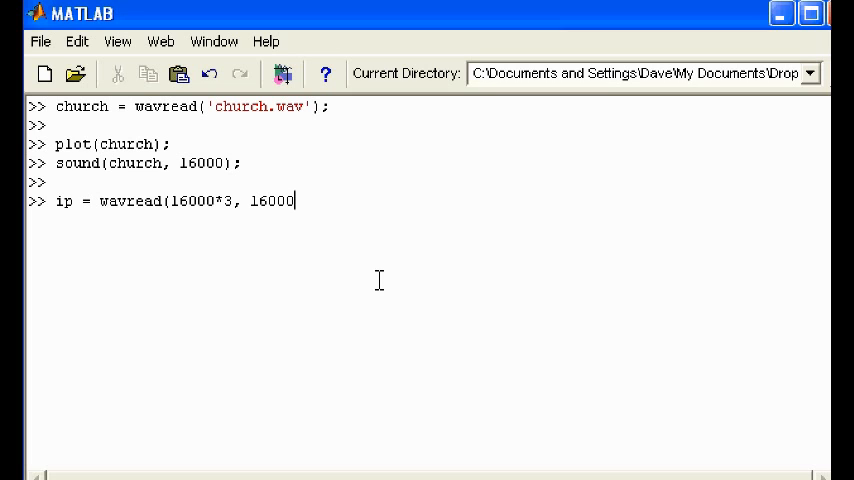
text())
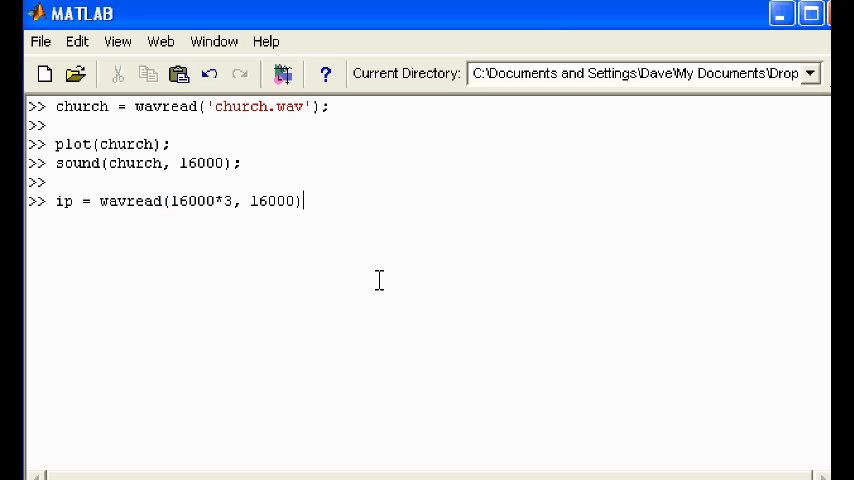
text(;)
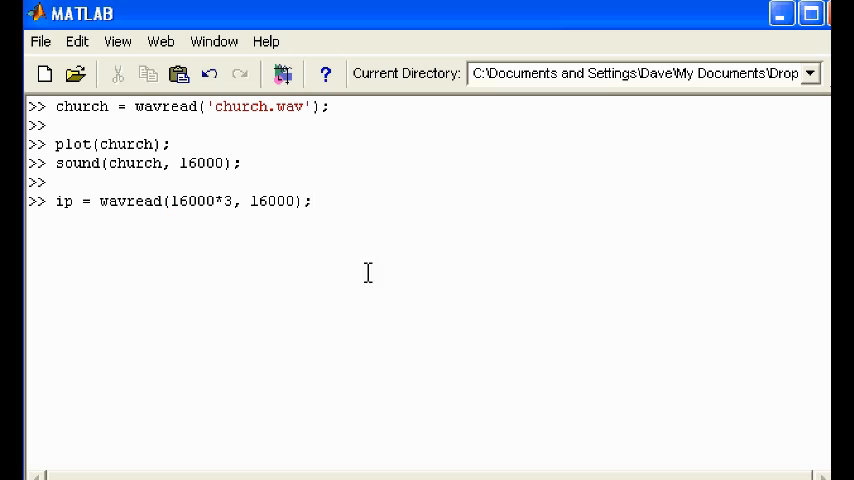
click(312, 202)
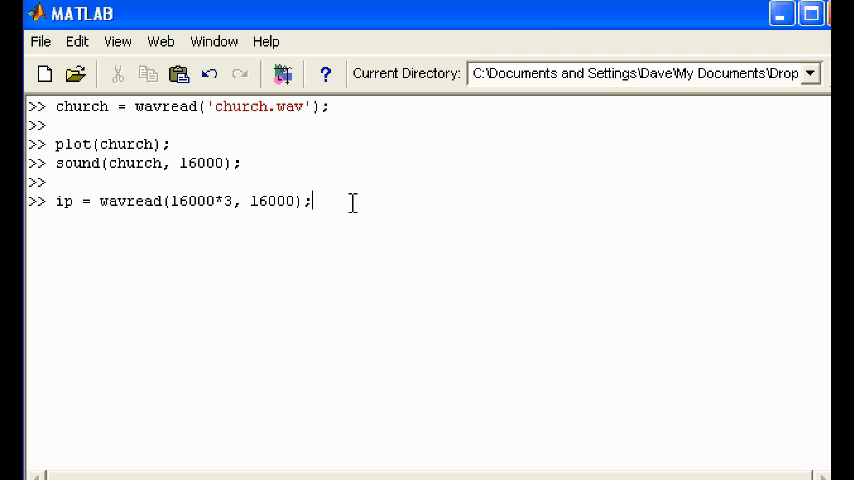
After wavread fails, run the corrected ip = wavrecord(16000*3, 16000); to record three seconds of voice
key(Return)
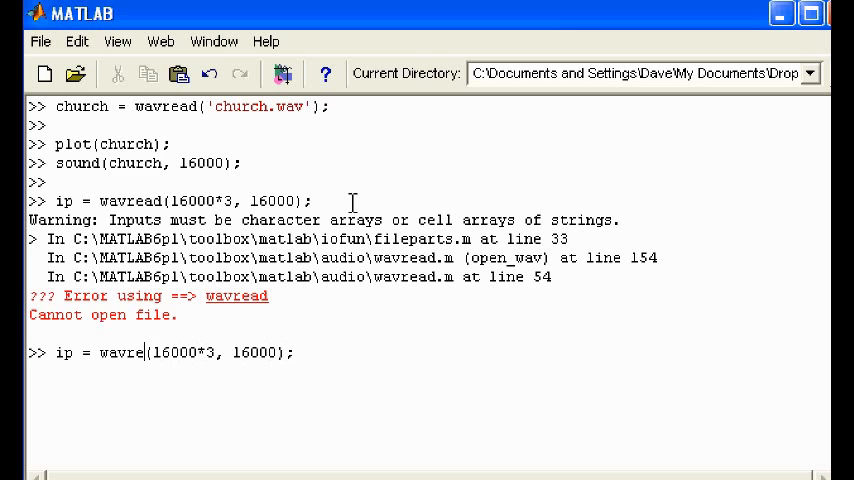
text(cord)
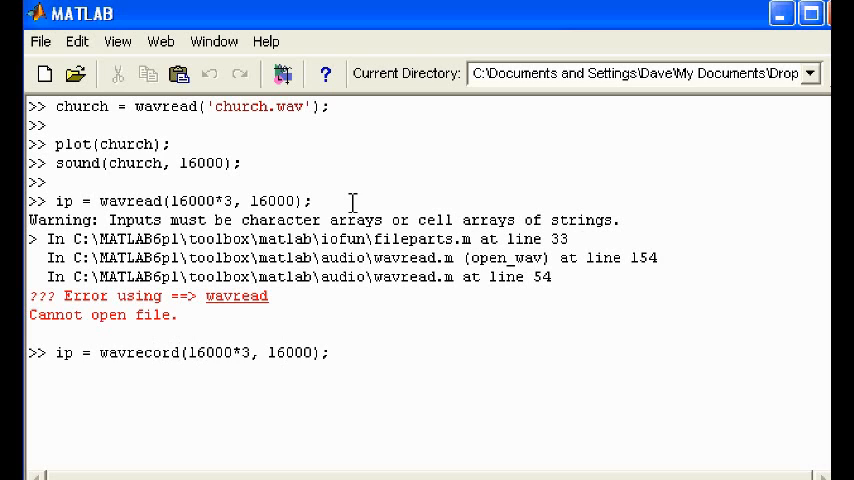
key(Return)
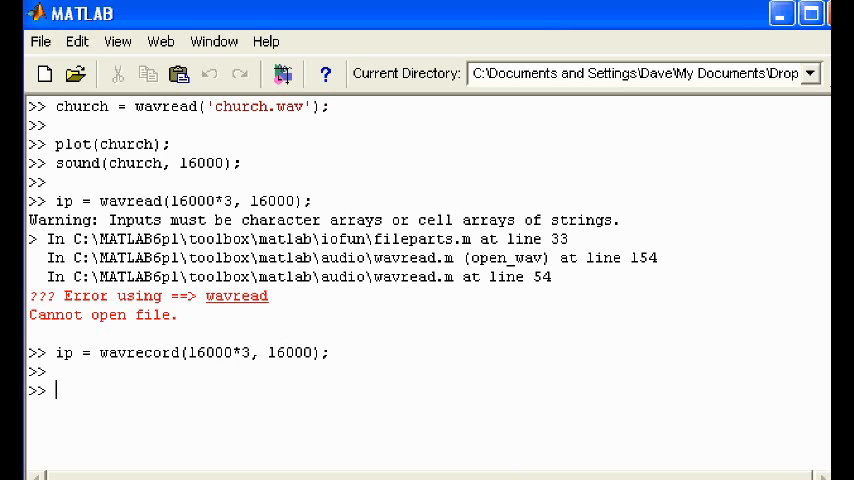
mouse_move(424, 430)
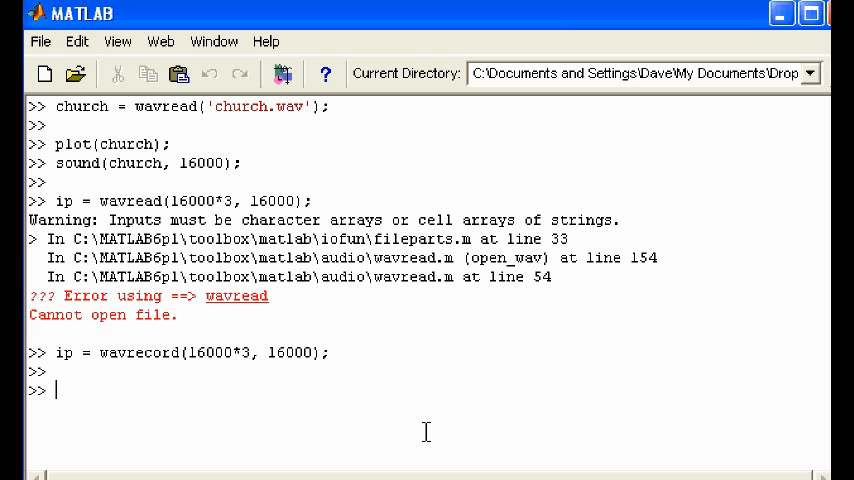
Play back the recorded dry voice with sound(ip, 16000)
text(sound)
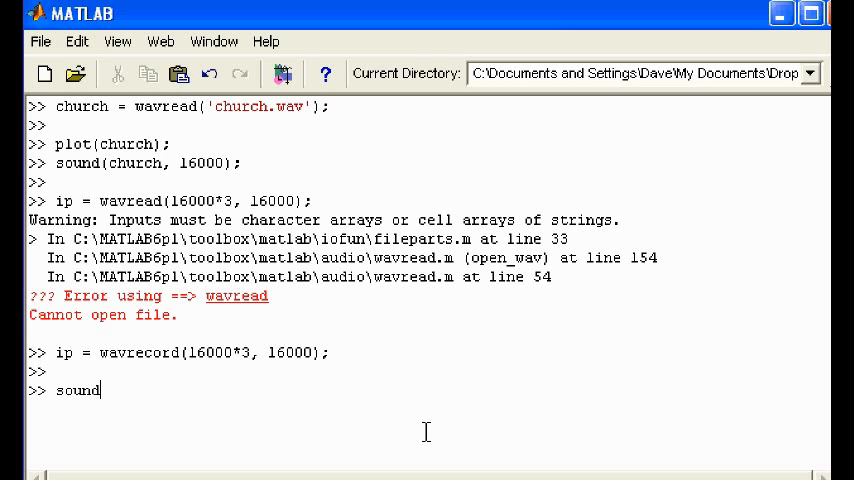
text((ip, 1)
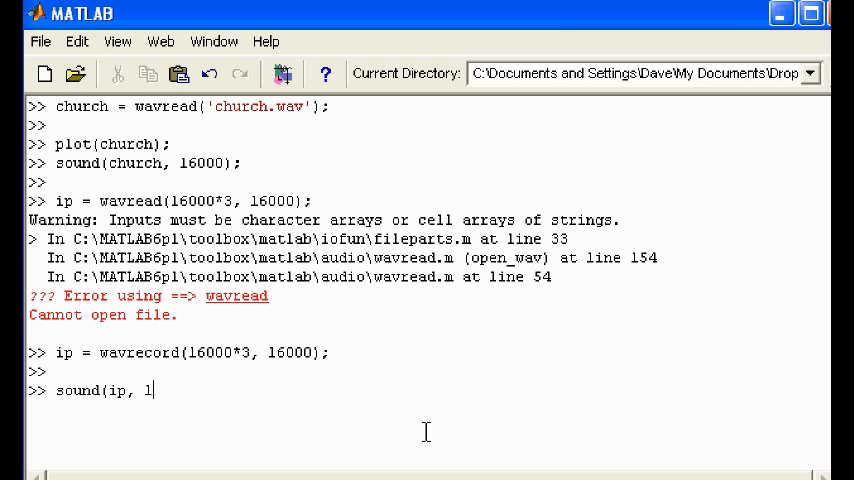
text(6000))
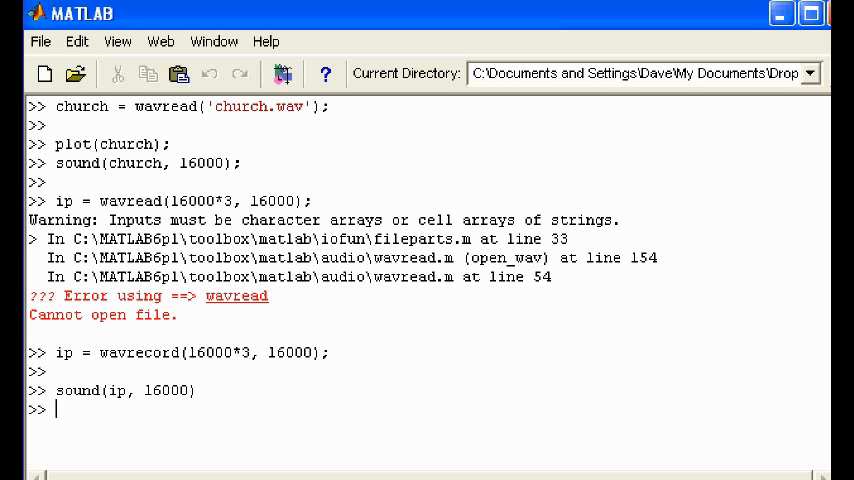
mouse_move(336, 452)
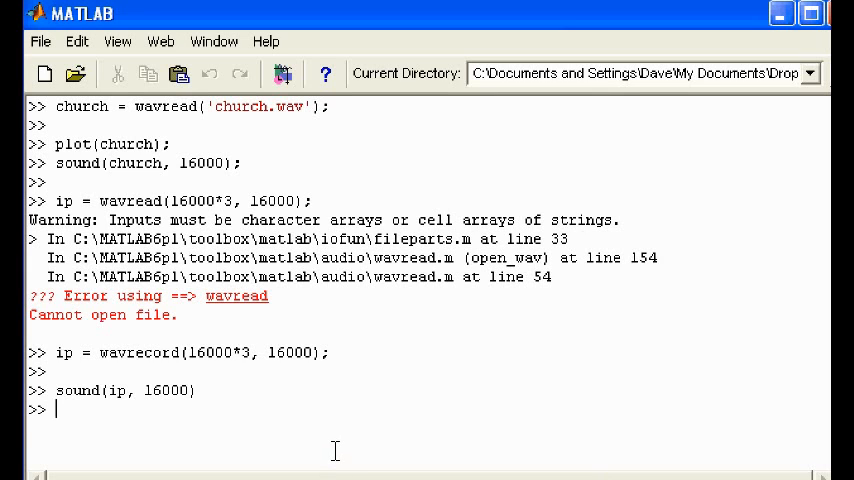
Run op = conv(ip, church); to convolve the dry voice with the church impulse response
text(op)
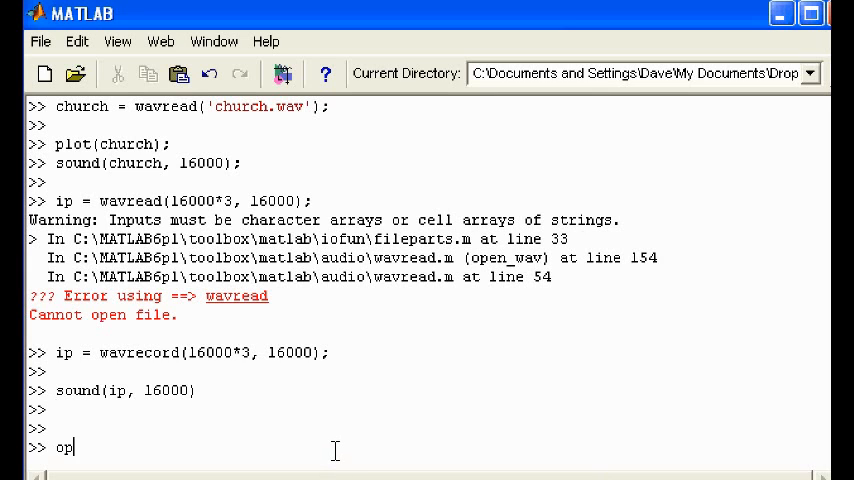
text(= co)
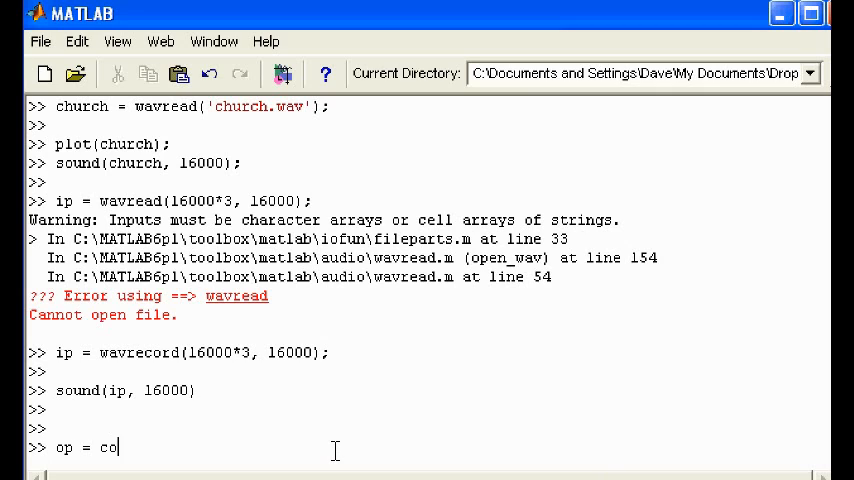
text(nv()
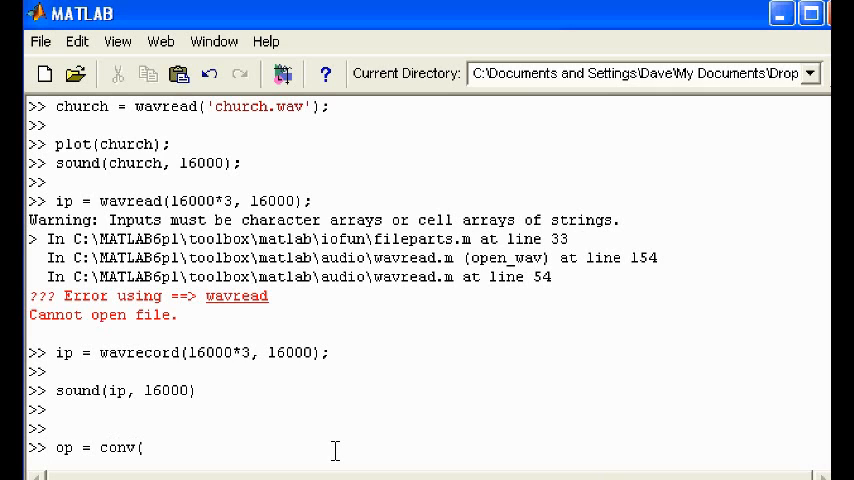
text(ip,)
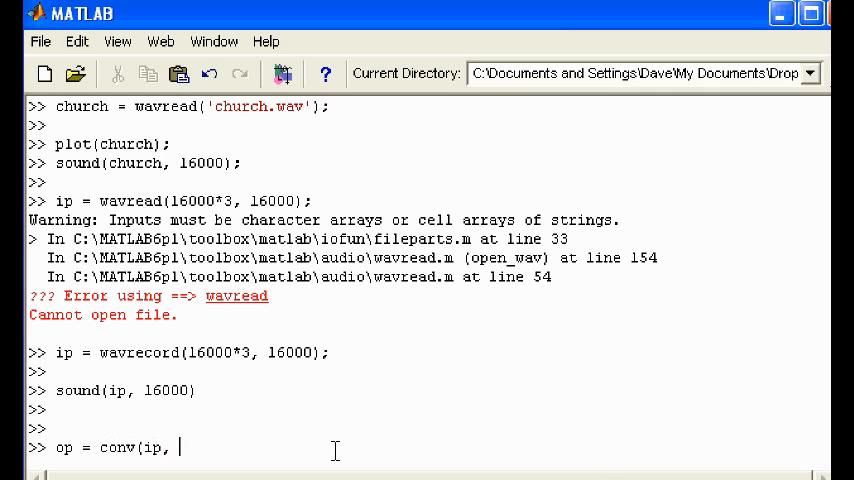
text(chu)
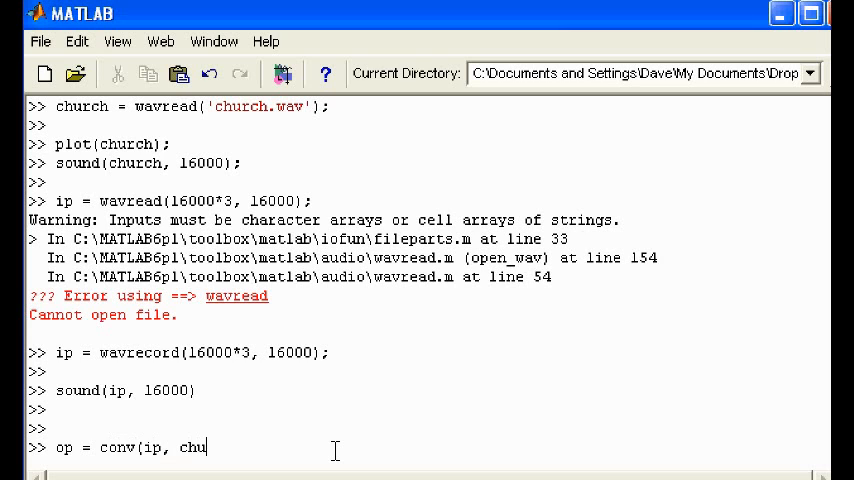
text(rch))
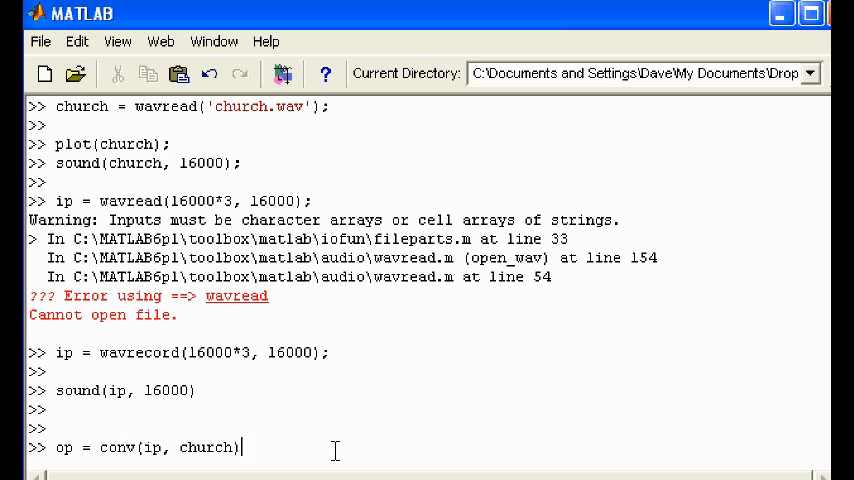
text(;)
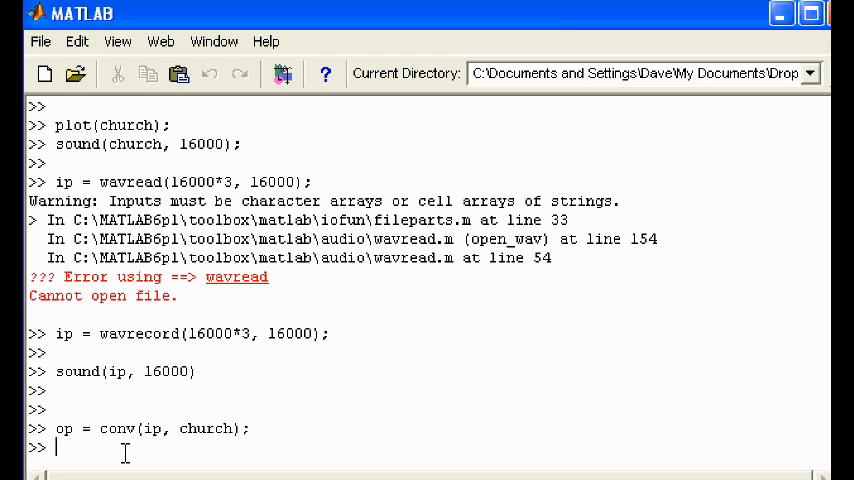
Play the reverberant result with sound(op, 16000), then run it a second time
text(s)
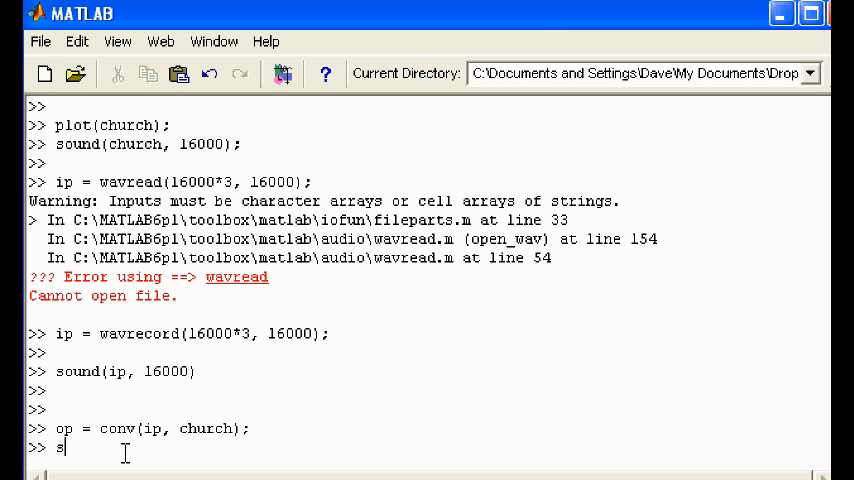
text(oun)
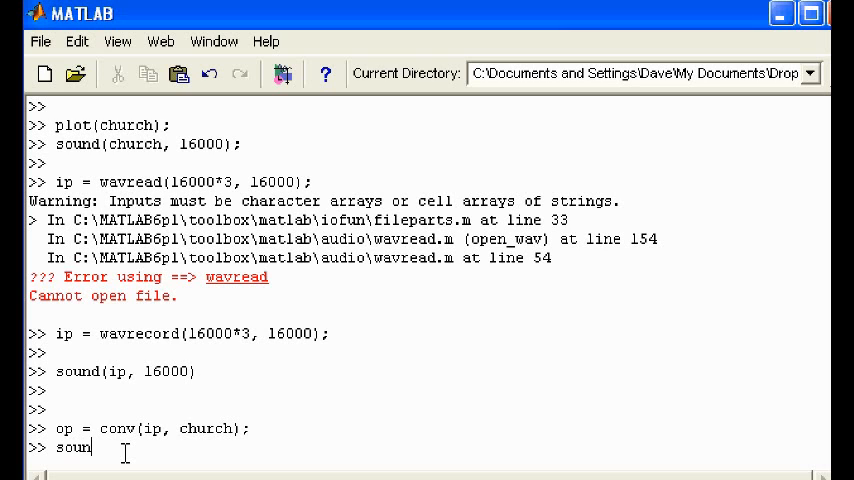
text(d(ip, 16000))
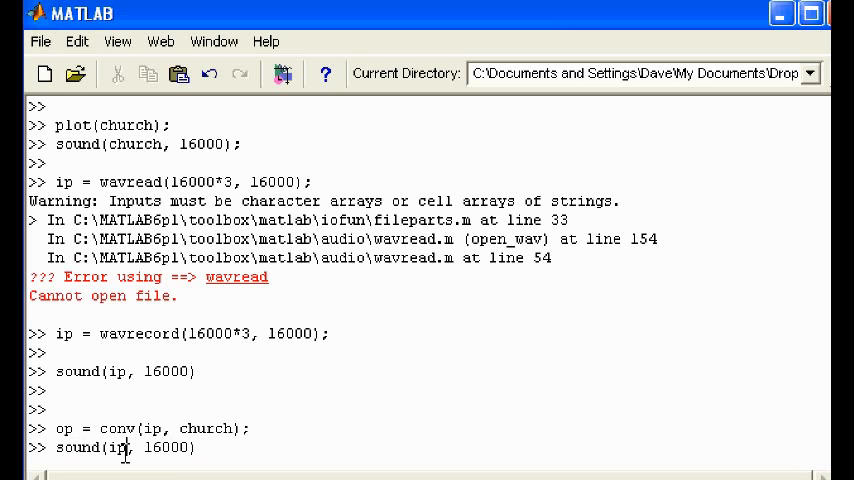
text(op)
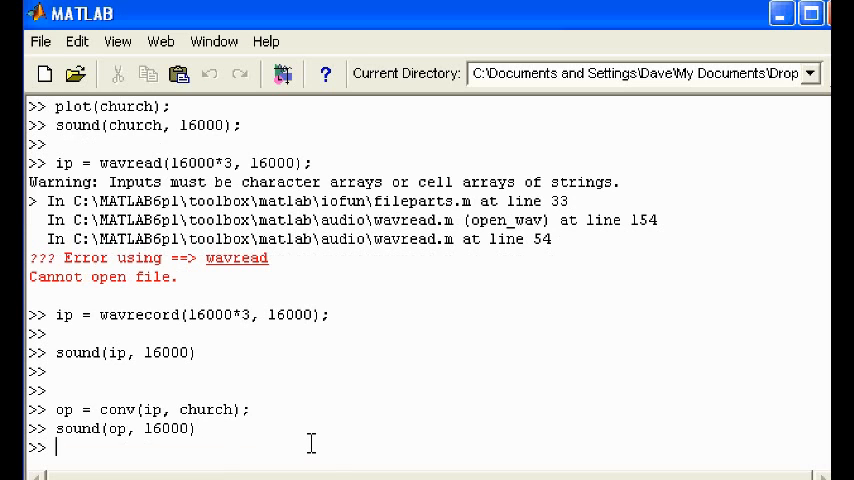
key(Return)
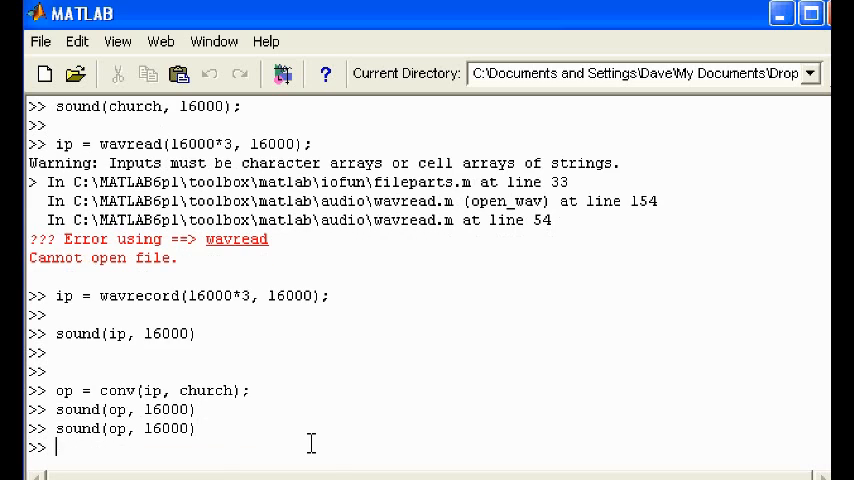